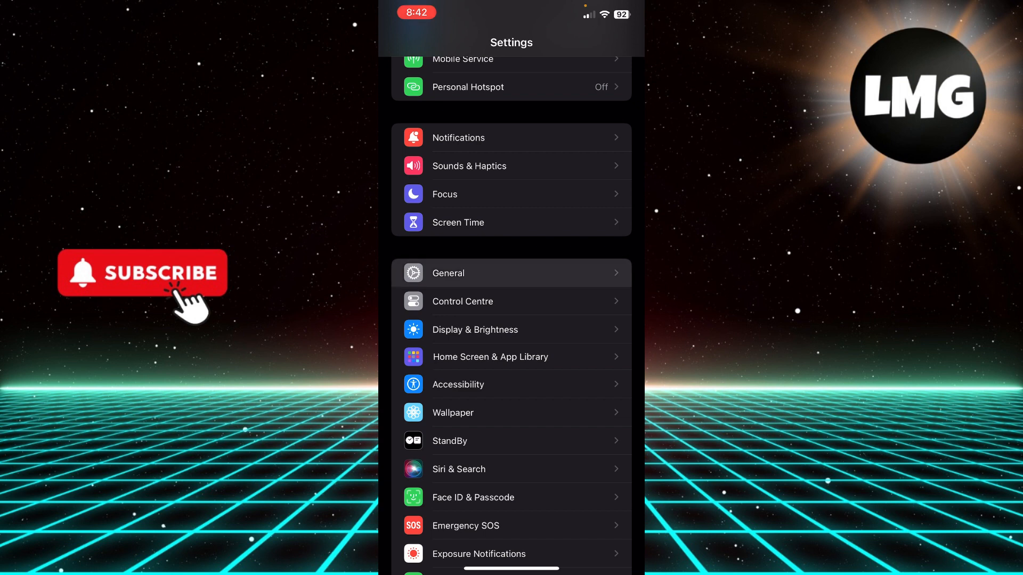
Open General in Settings and scroll its list toward iPhone Storage.
left_click(511, 273)
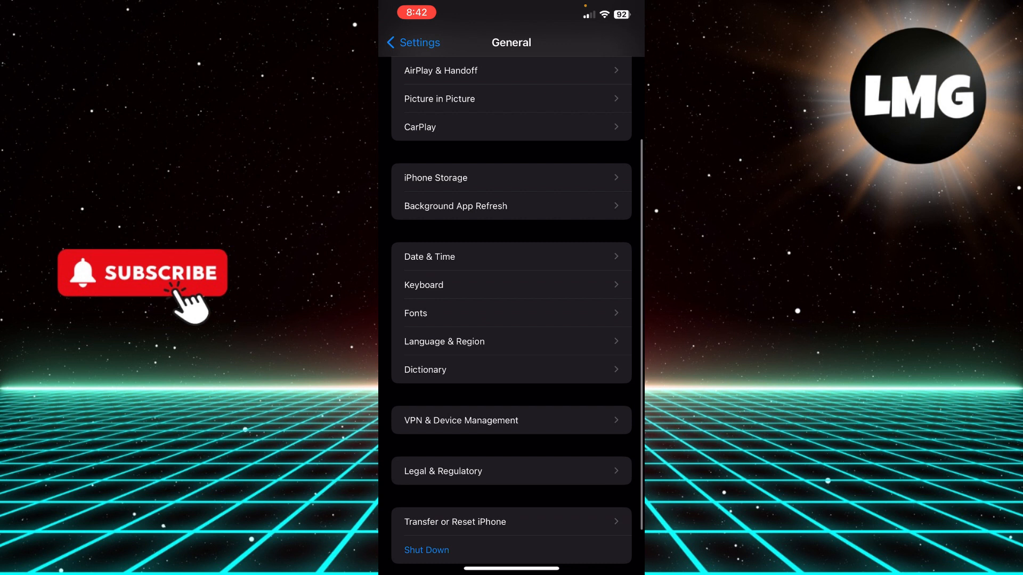
scroll("up", 3)
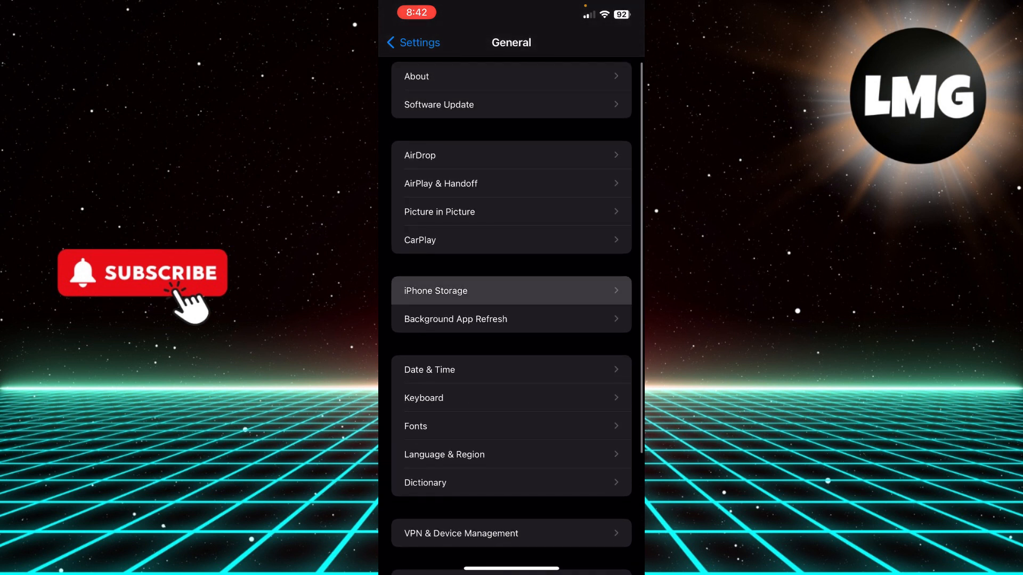
Open iPhone Storage and scroll the app list to PUBG MOBILE's storage details.
left_click(511, 290)
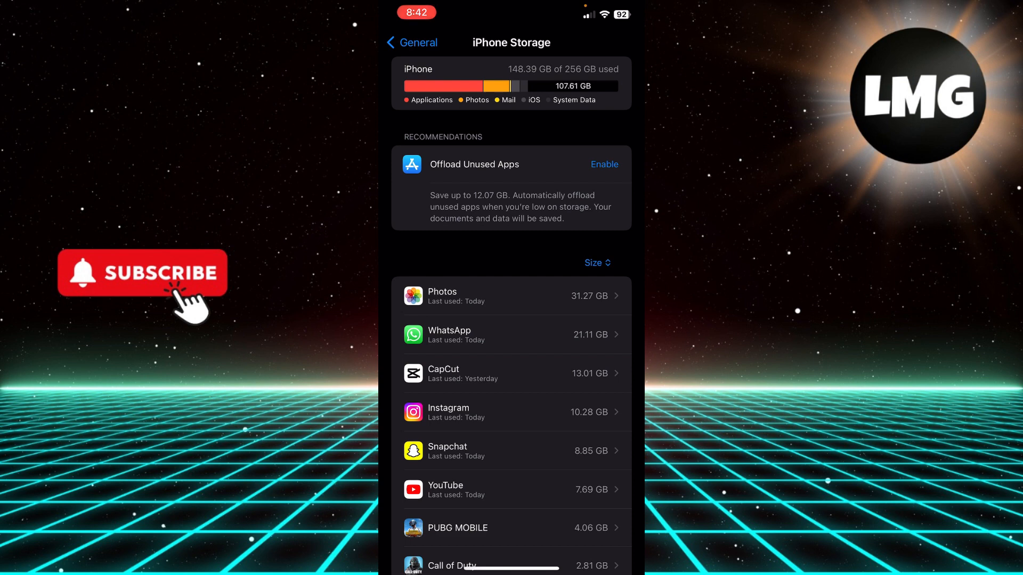
scroll("down", 3)
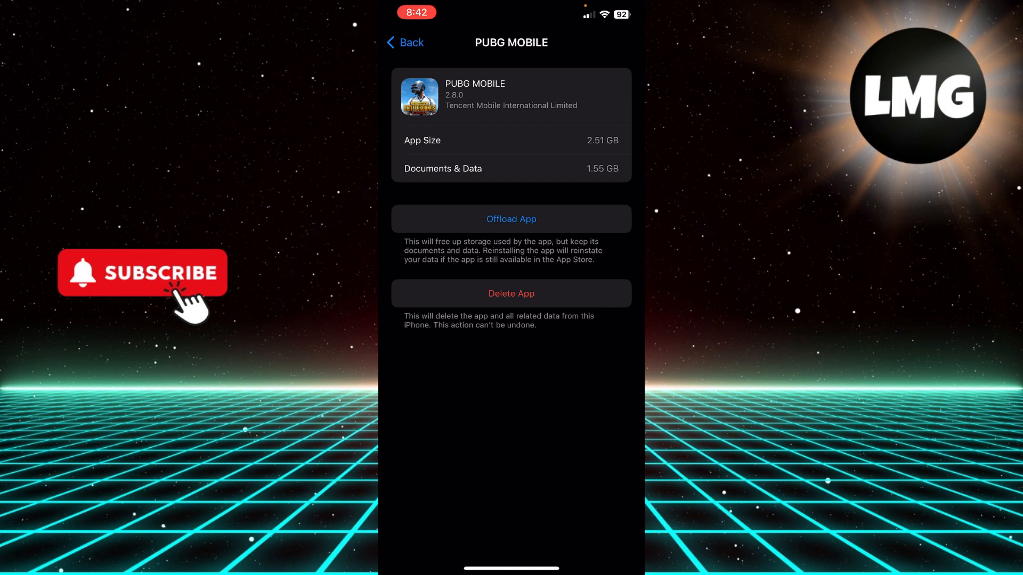
Leave Settings and bring up the TikTok profile page.
left_click(404, 42)
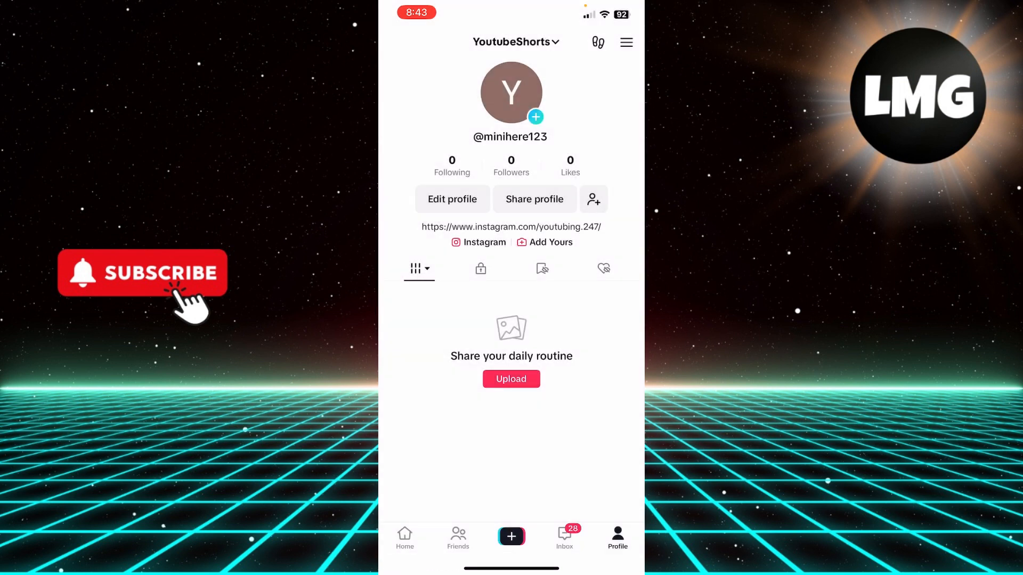
Reach TikTok's Free up space page showing 78.5MB cache and start clearing it.
left_click(625, 43)
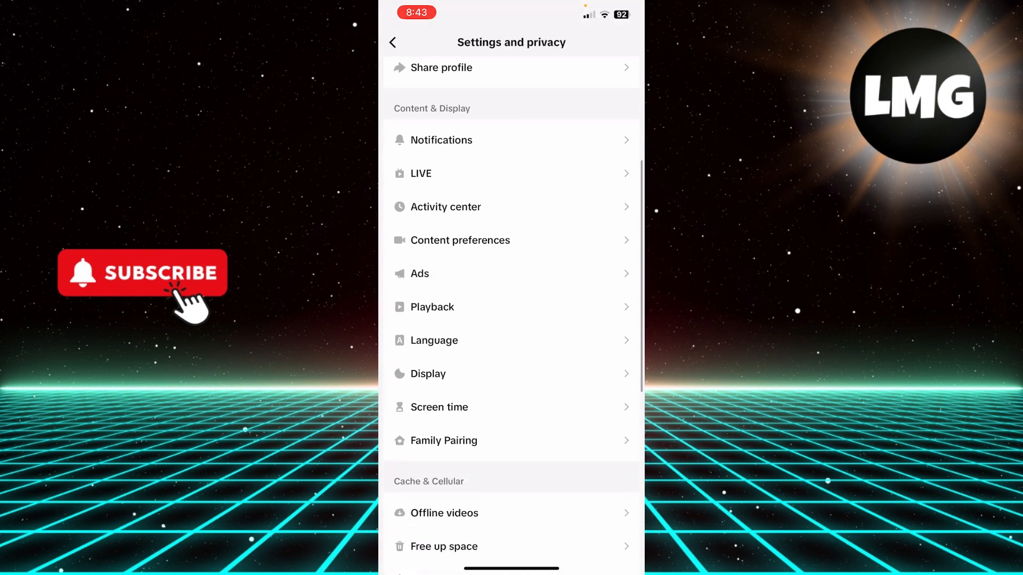
scroll("down", 3)
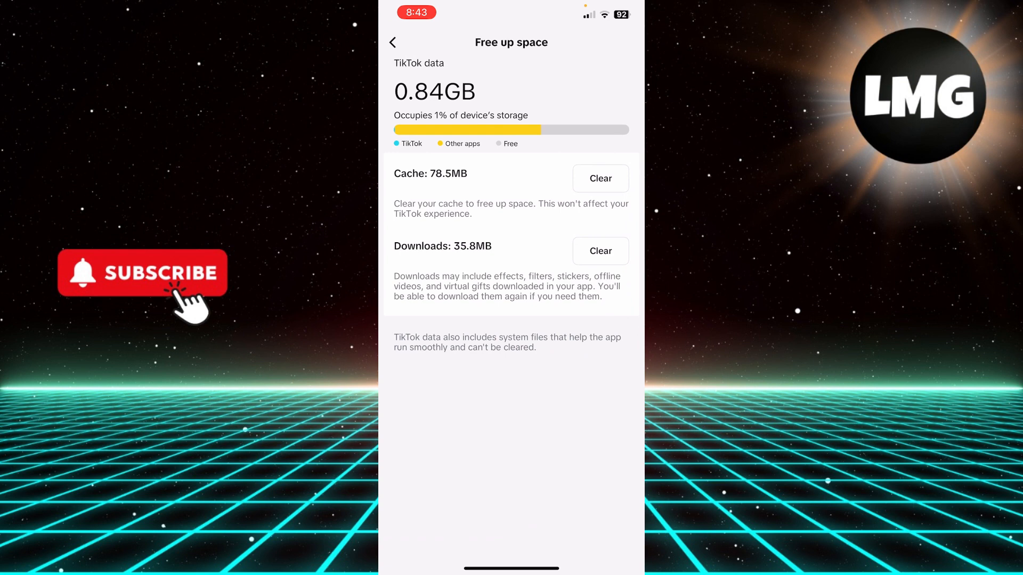
left_click(600, 178)
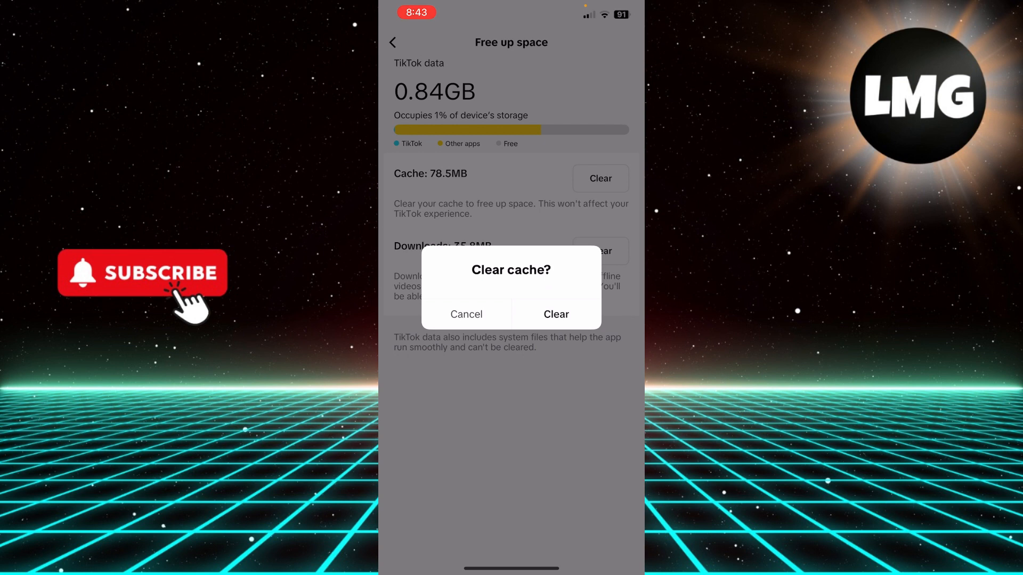
Confirm the clear so TikTok's cache drops from 78.5MB to 0.0MB.
left_click(556, 313)
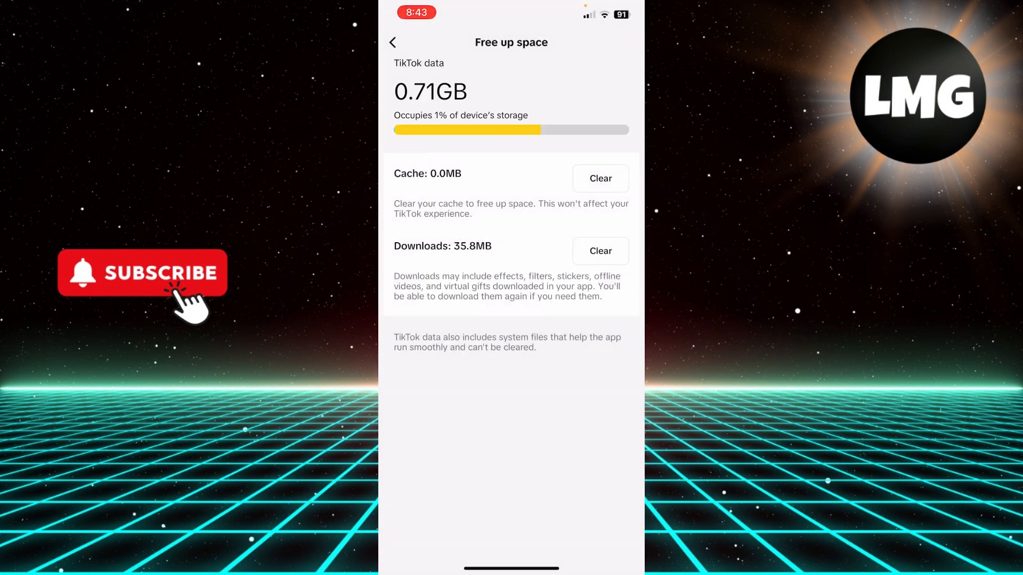